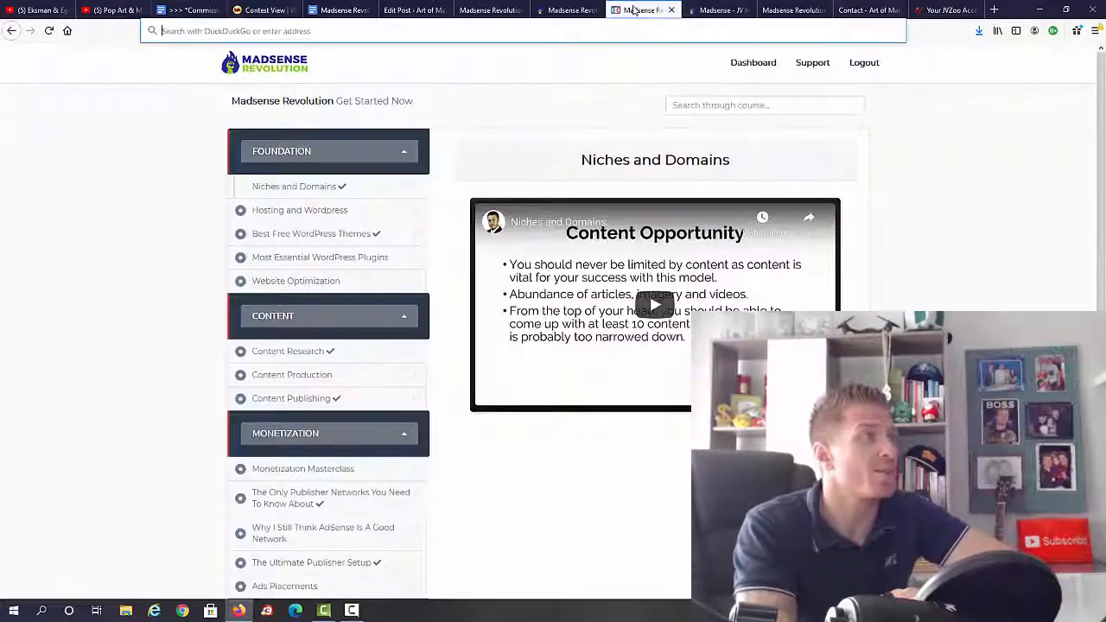
scroll(down, 3)
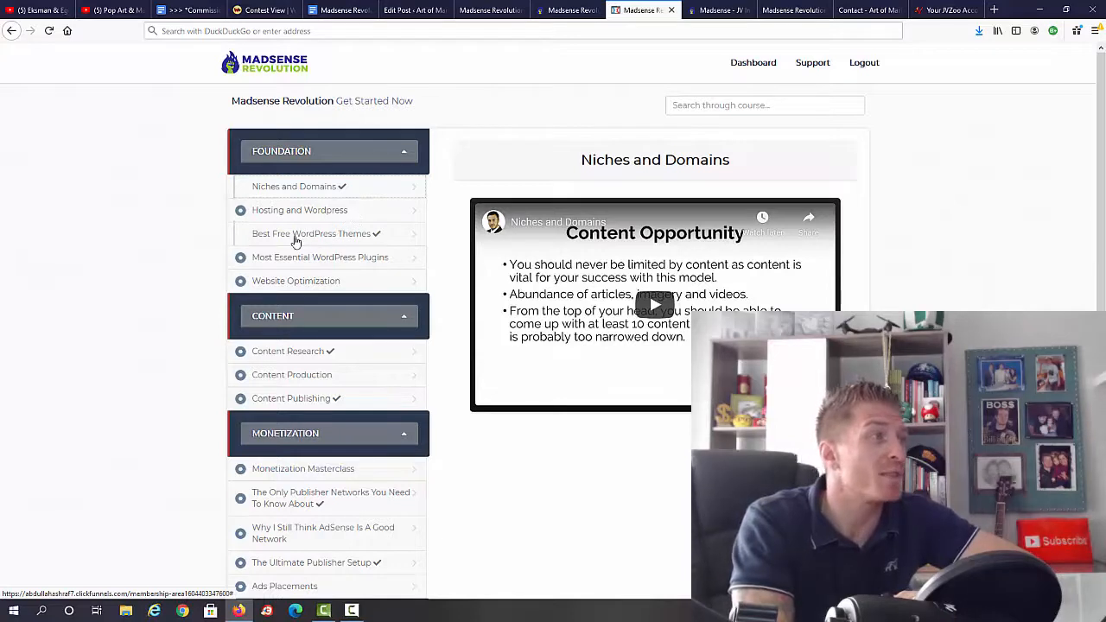
mouse_move(334, 260)
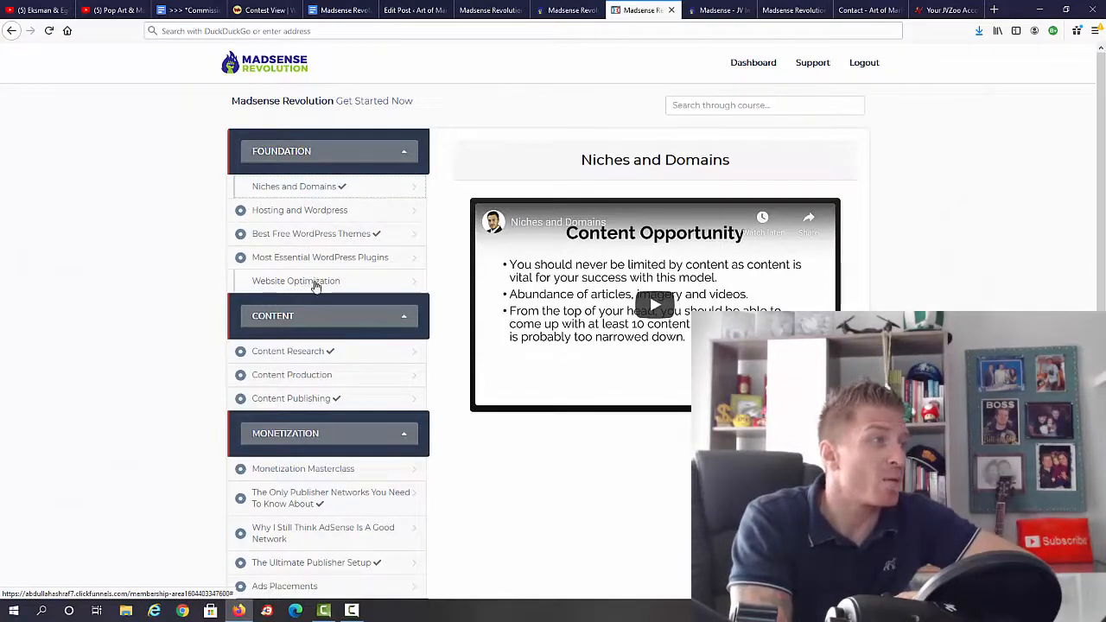
scroll(down, 3)
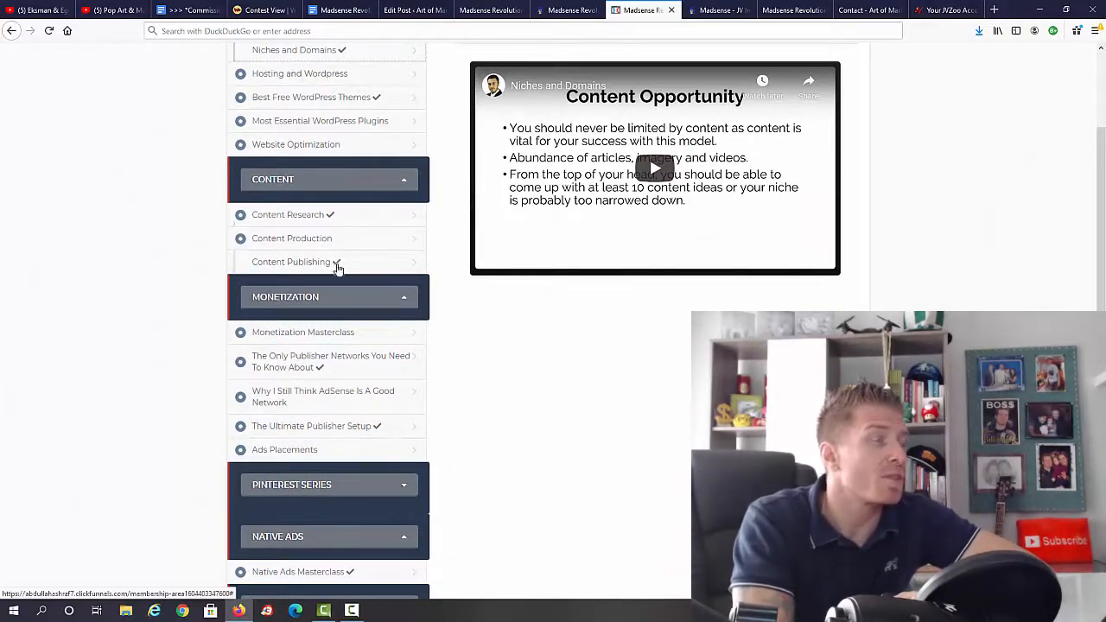
scroll(down, 3)
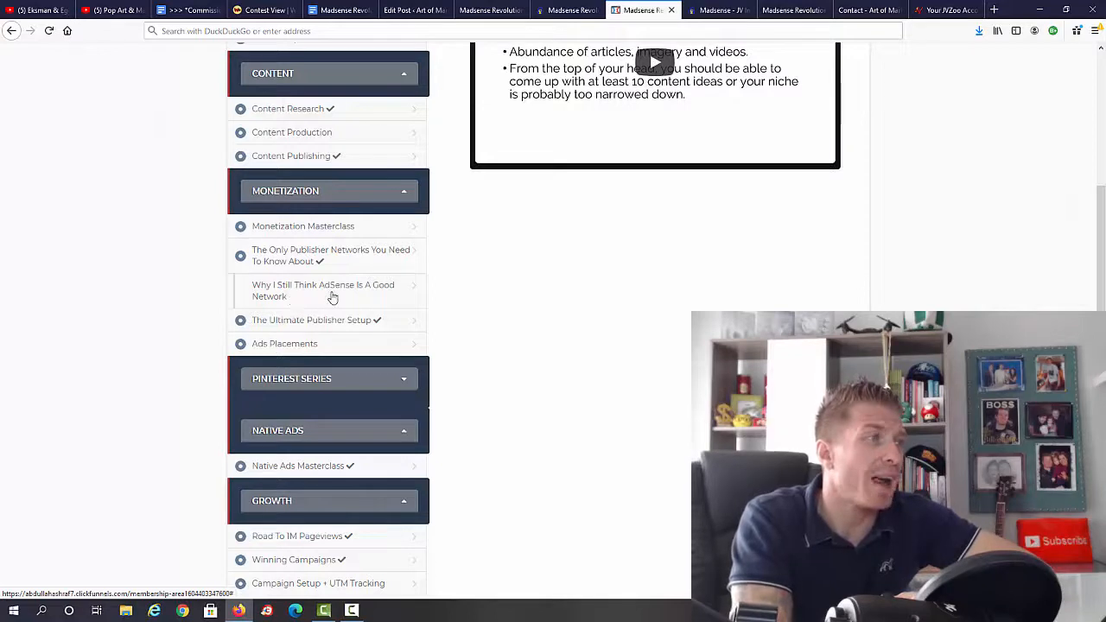
mouse_move(289, 329)
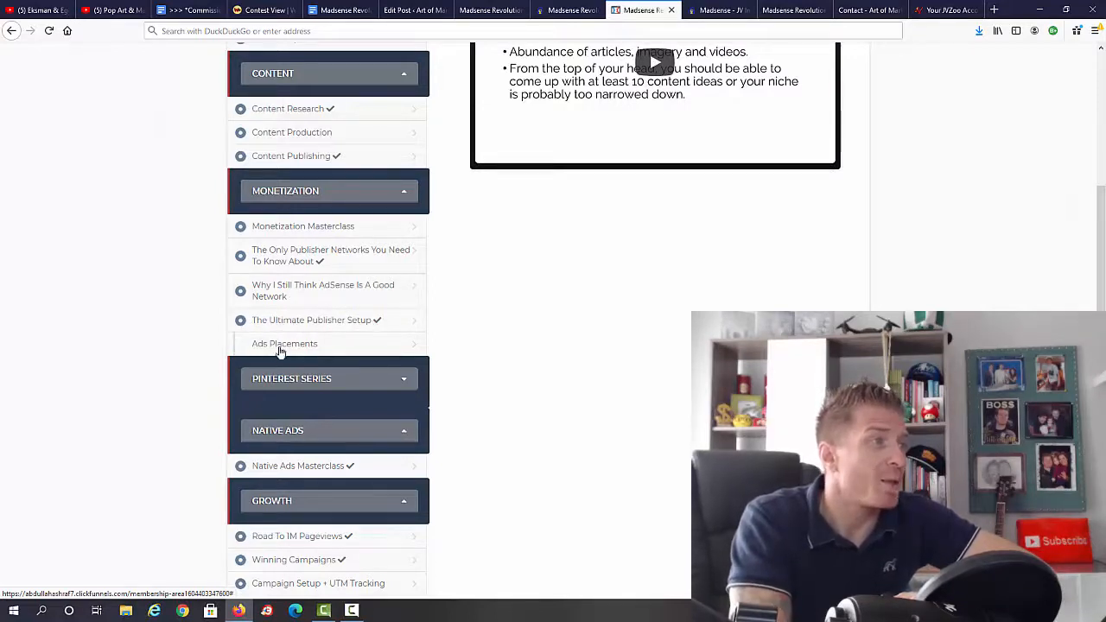
scroll(down, 3)
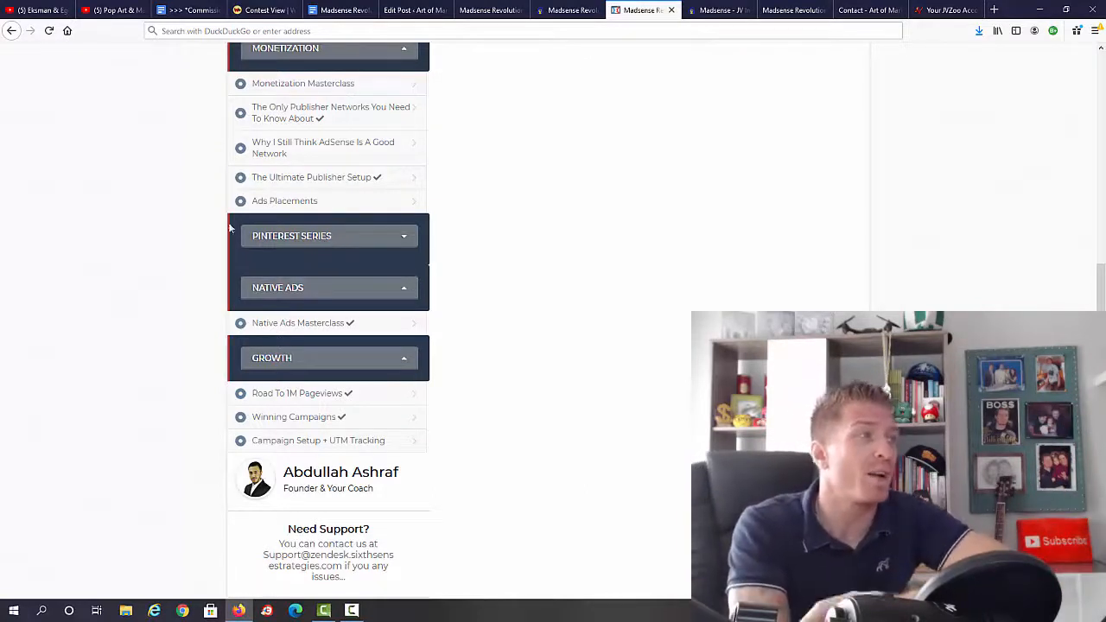
mouse_move(459, 343)
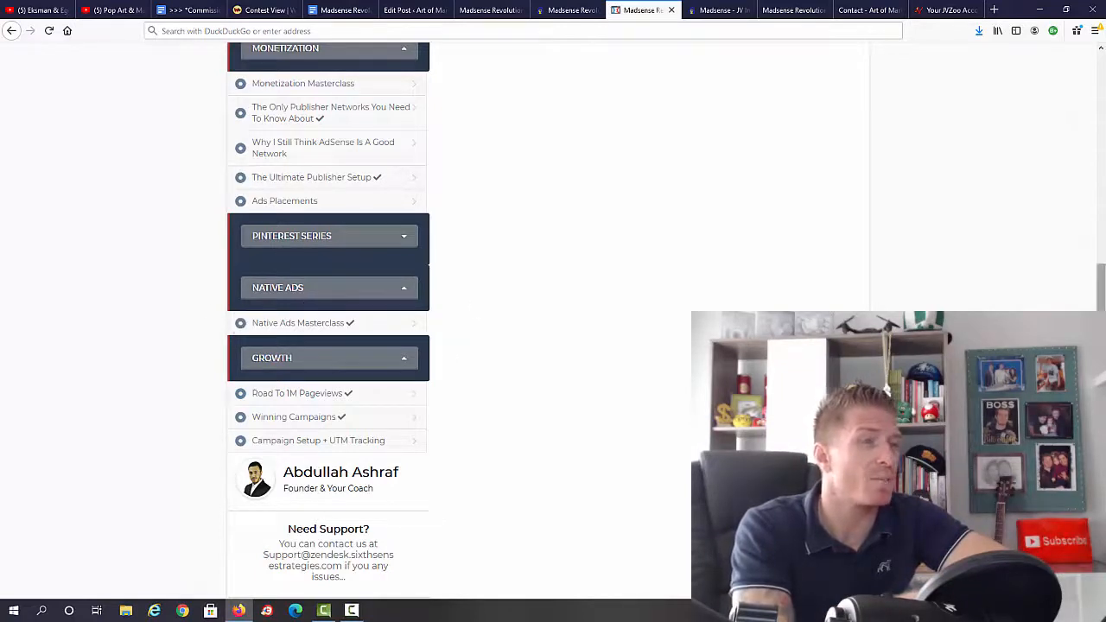
scroll(down, 3)
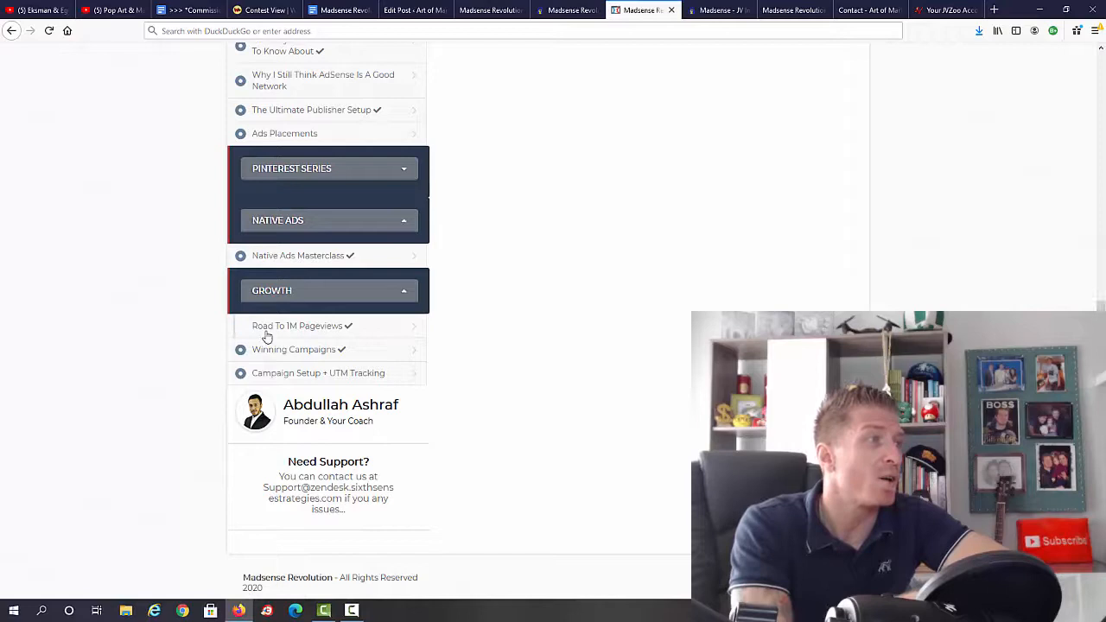